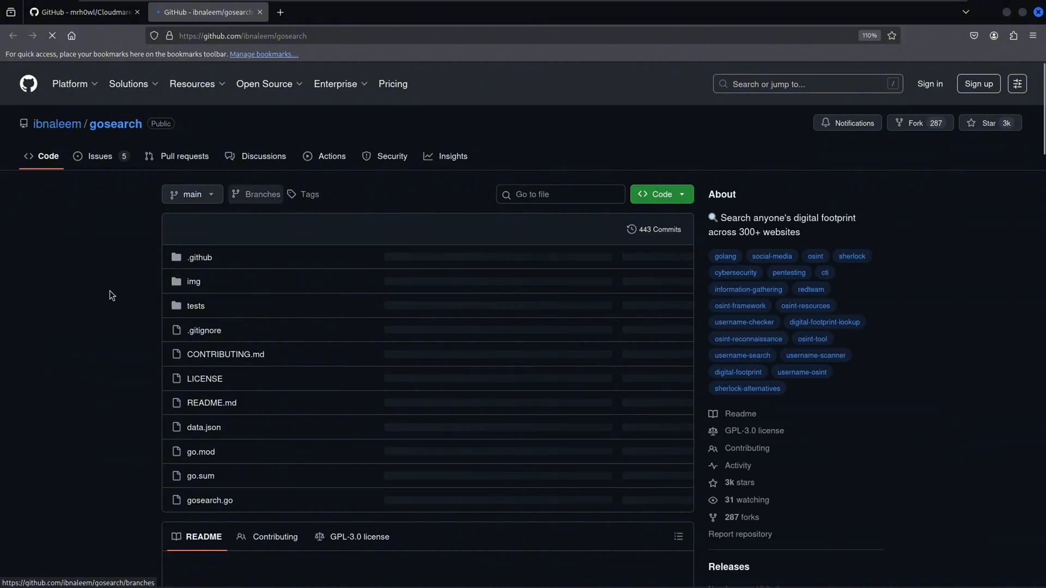
Scroll the gosearch README past the Overview screenshots to the go install command
{"action": "scroll", "scroll_direction": "down", "scroll_amount": 3}
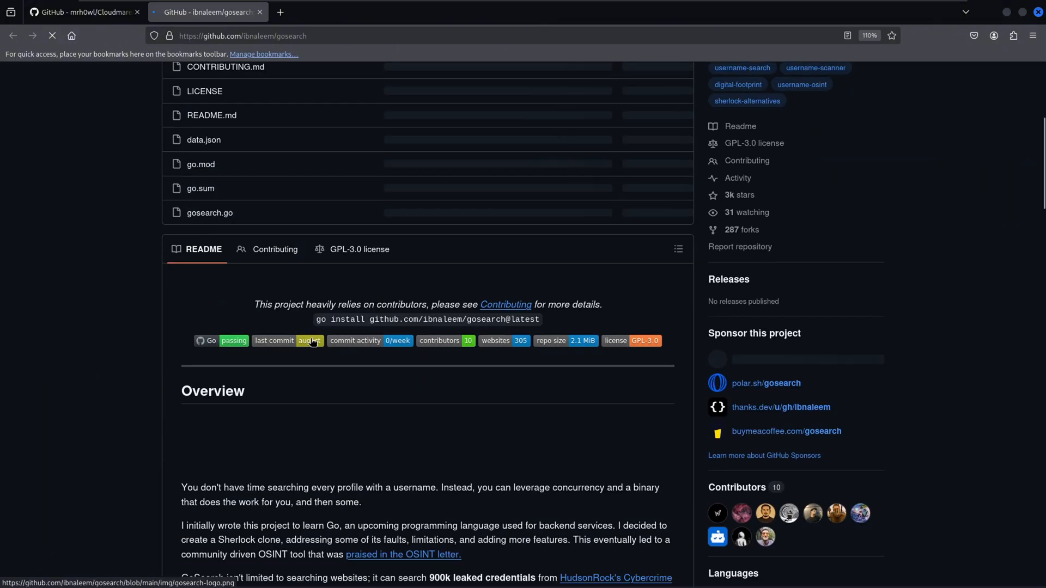
{"action": "scroll", "scroll_direction": "down", "scroll_amount": 3}
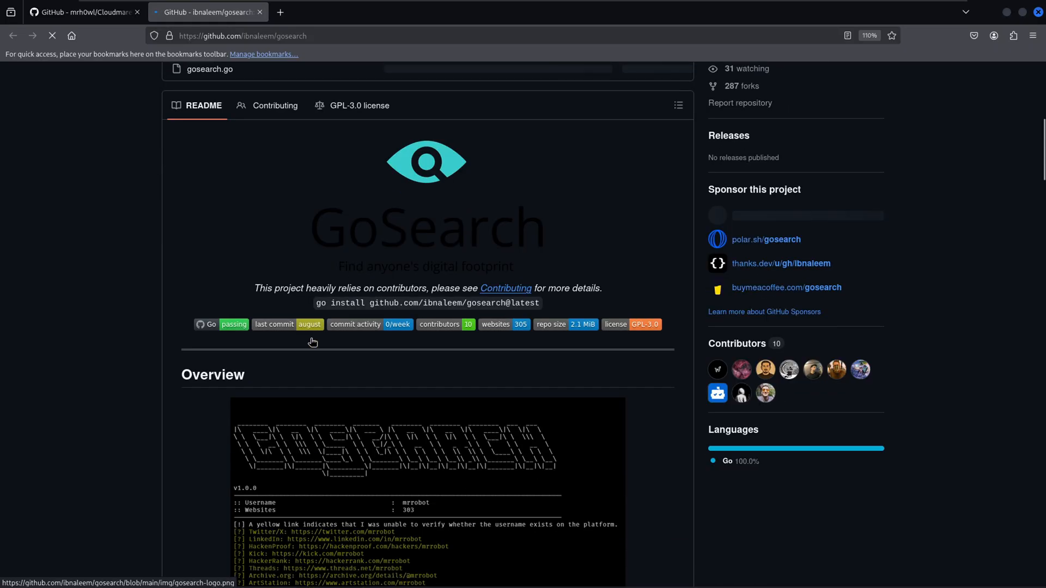
{"action": "scroll", "scroll_direction": "down", "scroll_amount": 3}
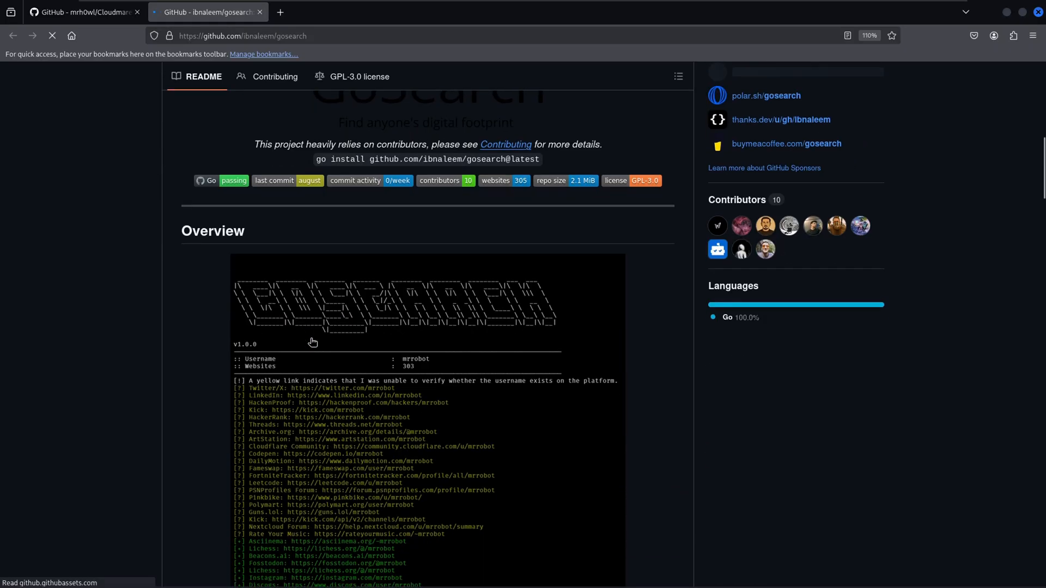
{"action": "scroll", "scroll_direction": "down", "scroll_amount": 3}
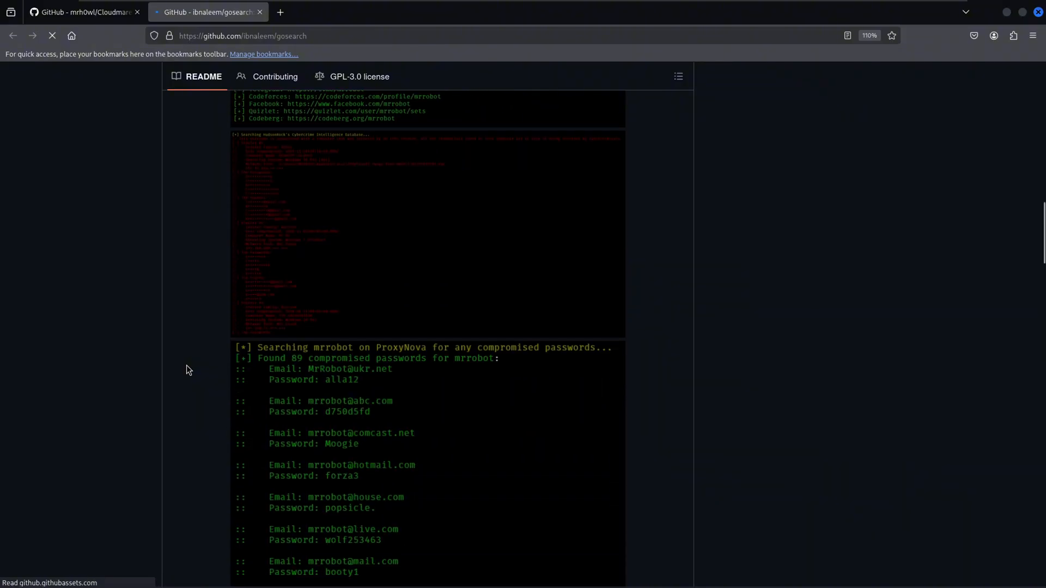
{"action": "scroll", "scroll_direction": "down", "scroll_amount": 3}
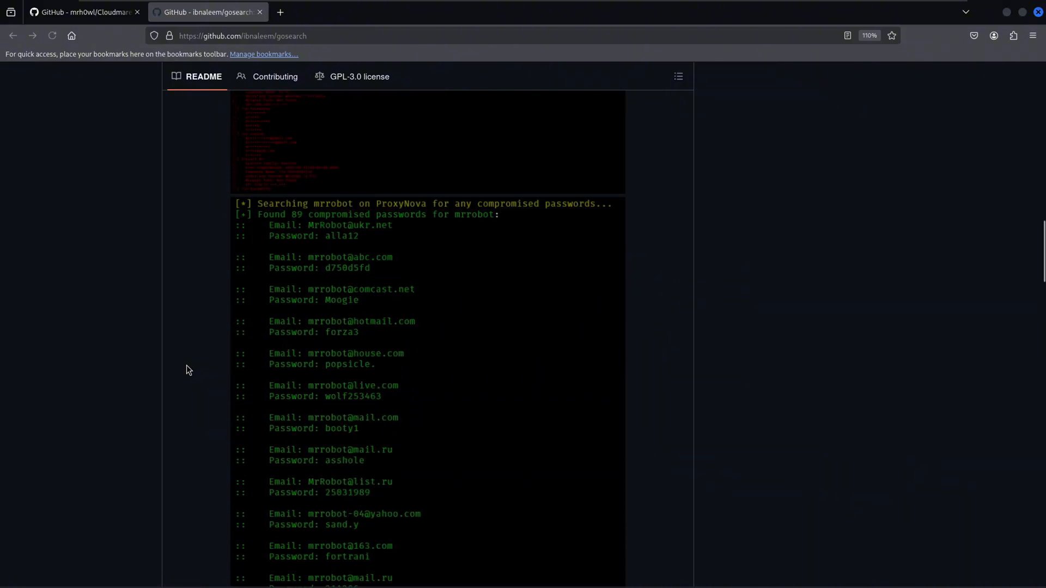
{"action": "scroll", "scroll_direction": "down", "scroll_amount": 3}
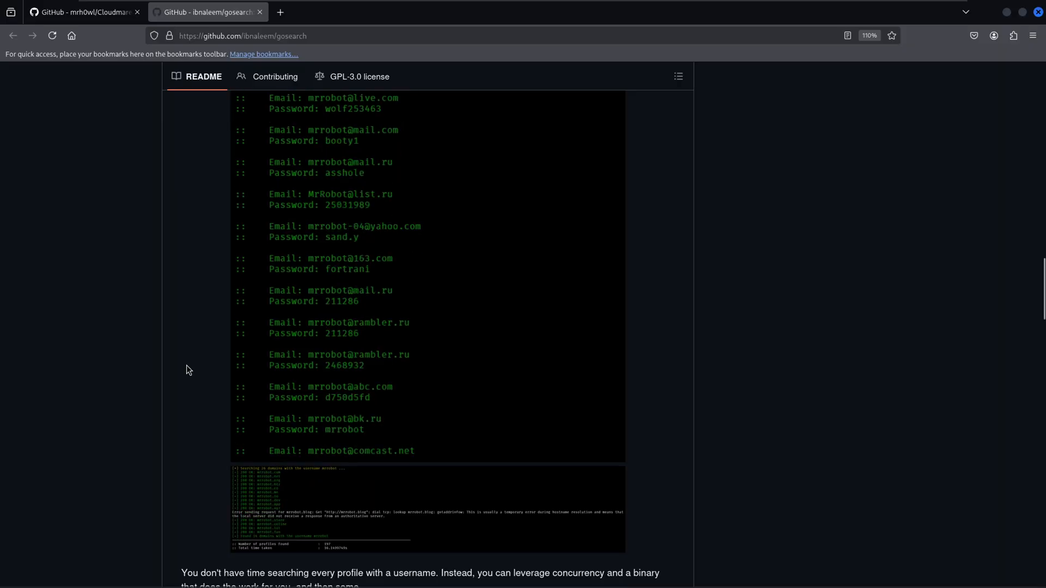
{"action": "scroll", "scroll_direction": "down", "scroll_amount": 3}
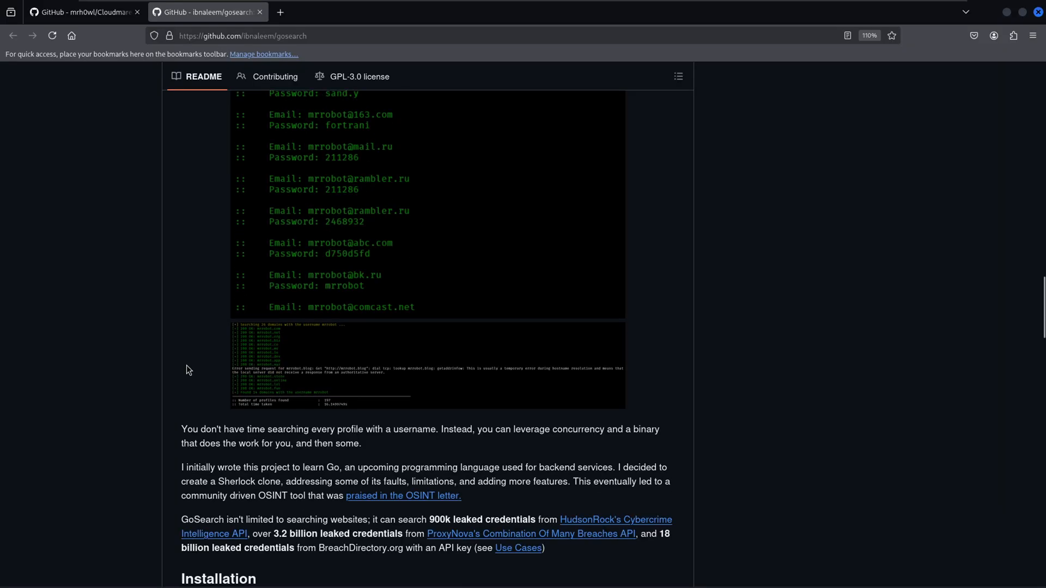
{"action": "scroll", "scroll_direction": "down", "scroll_amount": 3}
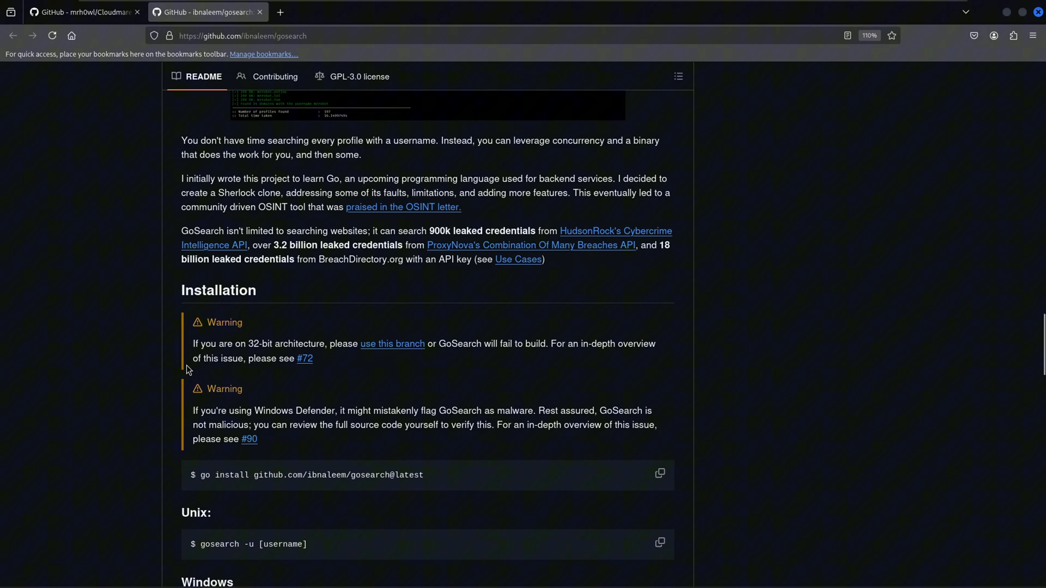
{"action": "scroll", "scroll_direction": "down", "scroll_amount": 3}
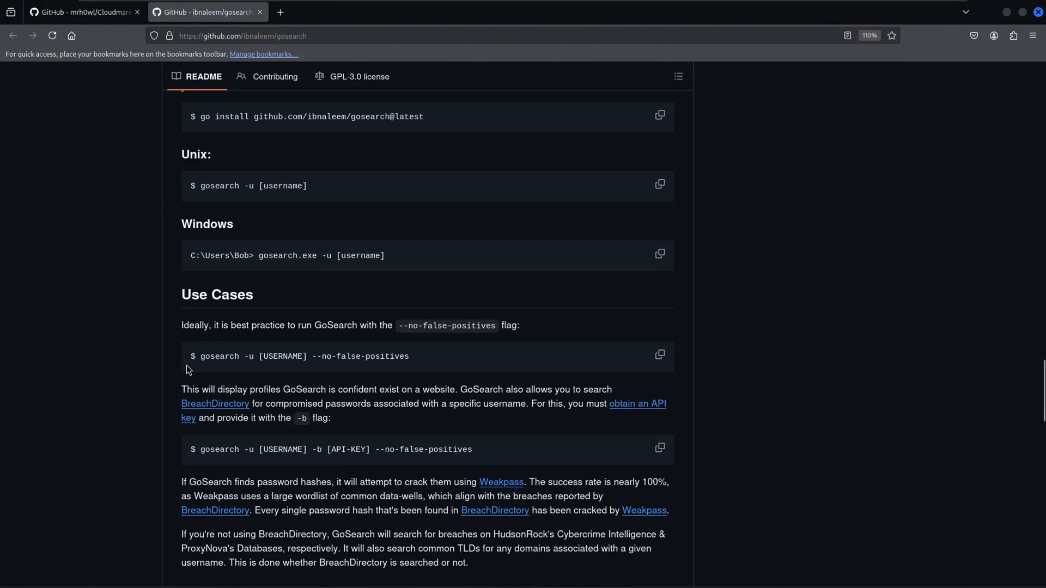
{"action": "scroll", "scroll_direction": "down", "scroll_amount": 3}
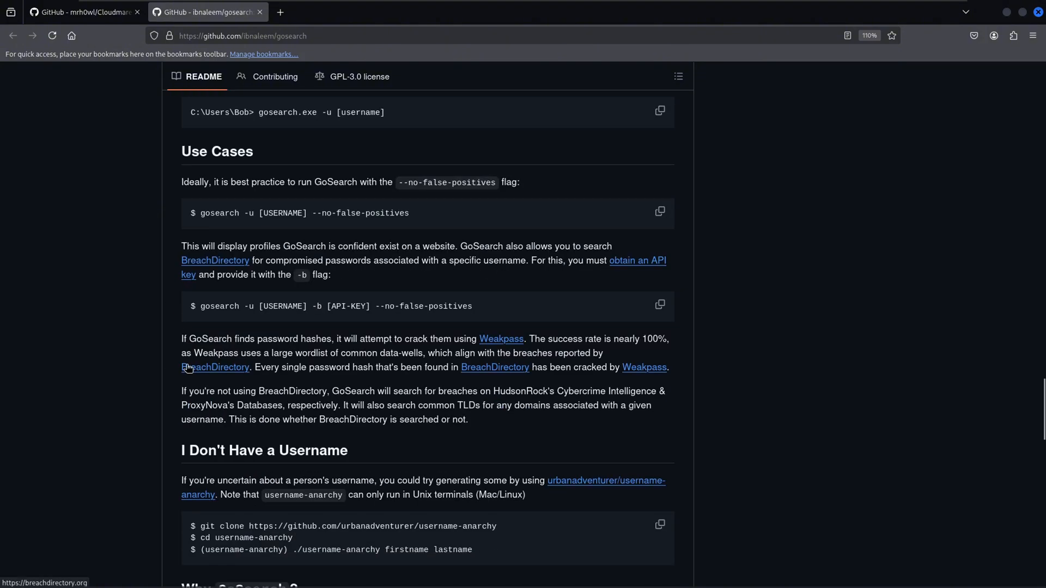
{"action": "scroll", "scroll_direction": "up", "scroll_amount": 3}
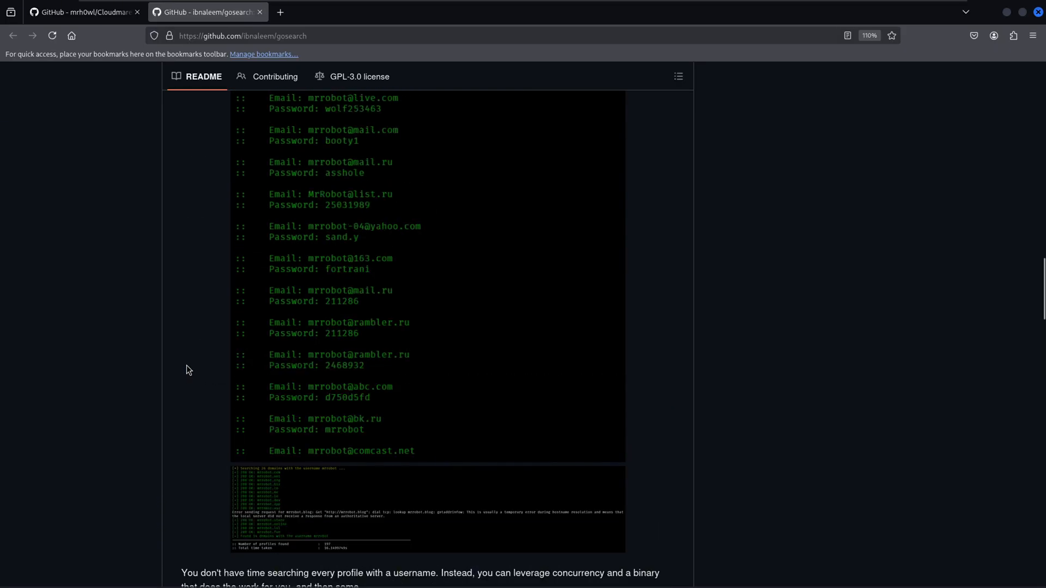
{"action": "scroll", "scroll_direction": "up", "scroll_amount": 3}
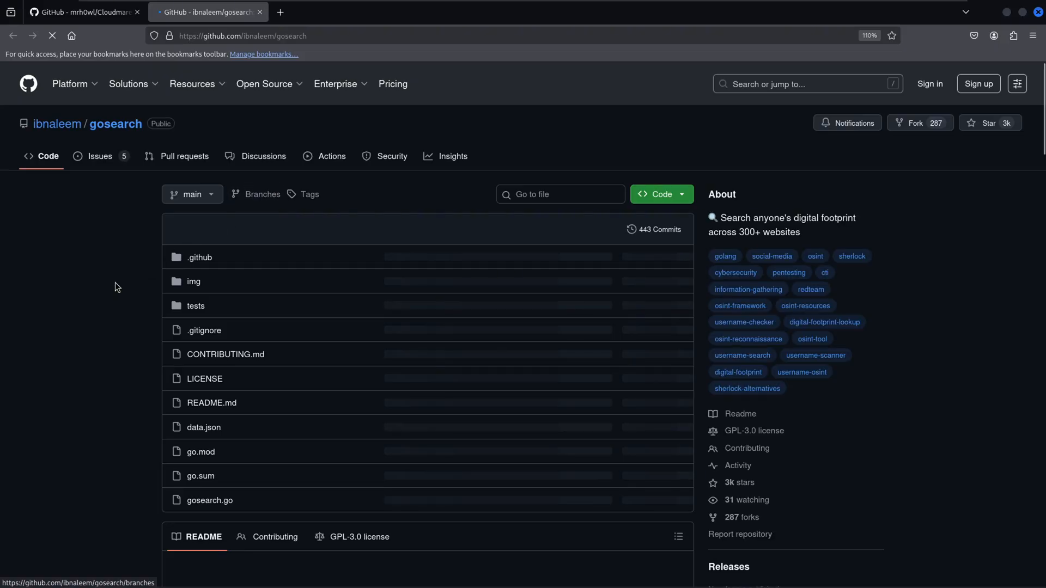
{"action": "scroll", "scroll_direction": "down", "scroll_amount": 3}
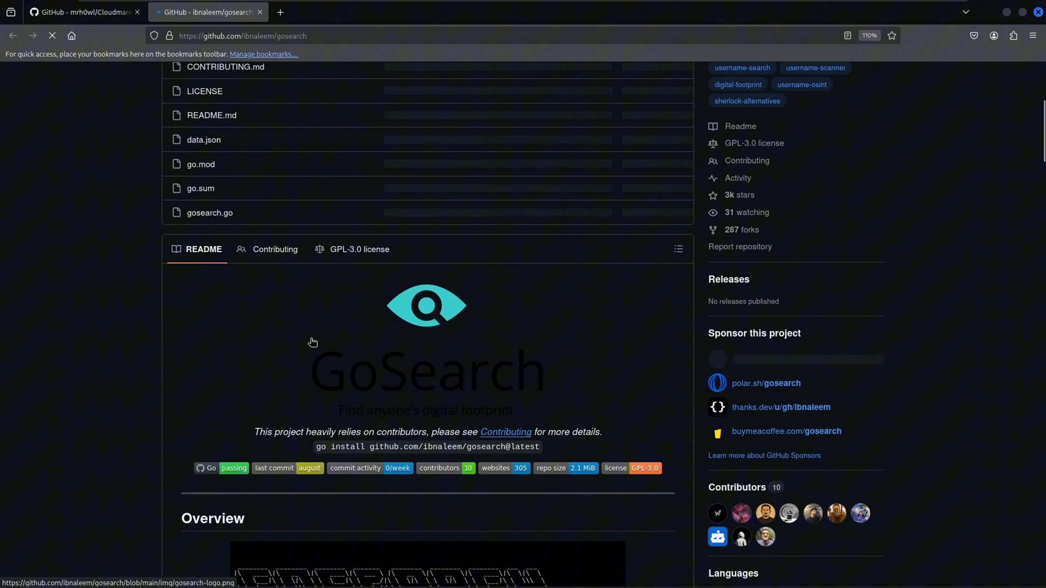
{"action": "scroll", "scroll_direction": "down", "scroll_amount": 3}
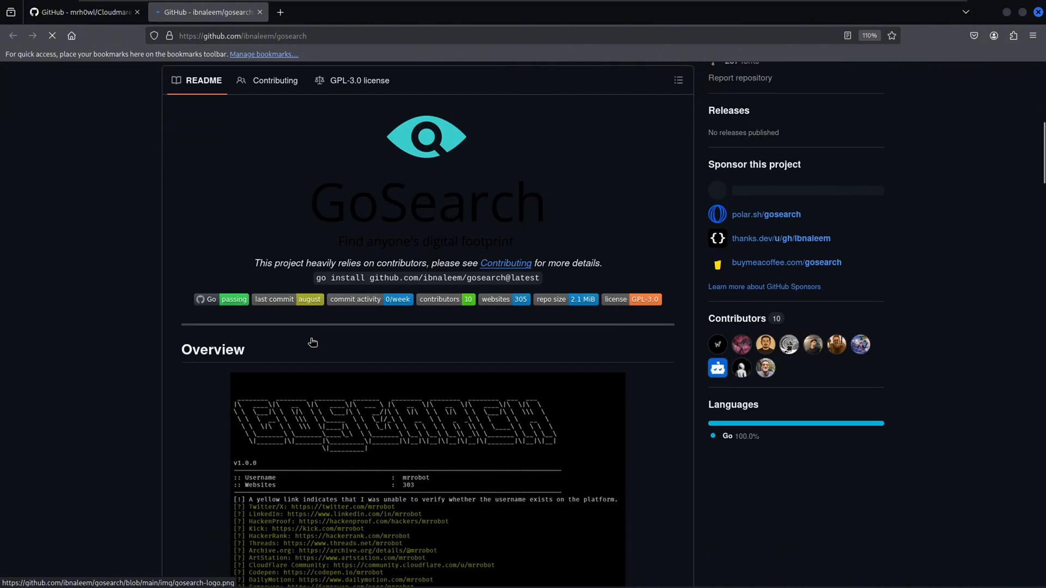
{"action": "scroll", "scroll_direction": "down", "scroll_amount": 3}
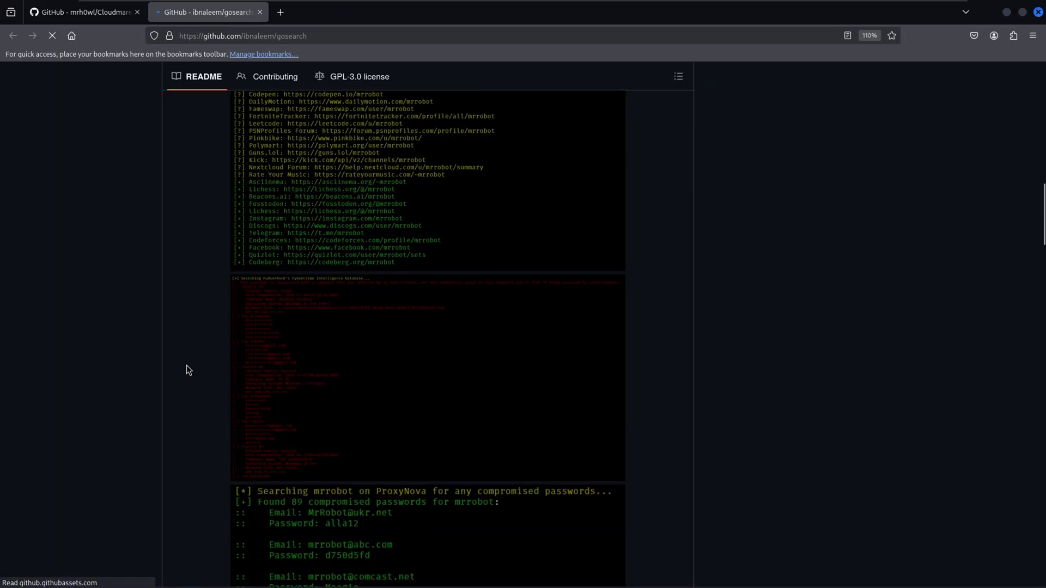
{"action": "scroll", "scroll_direction": "down", "scroll_amount": 3}
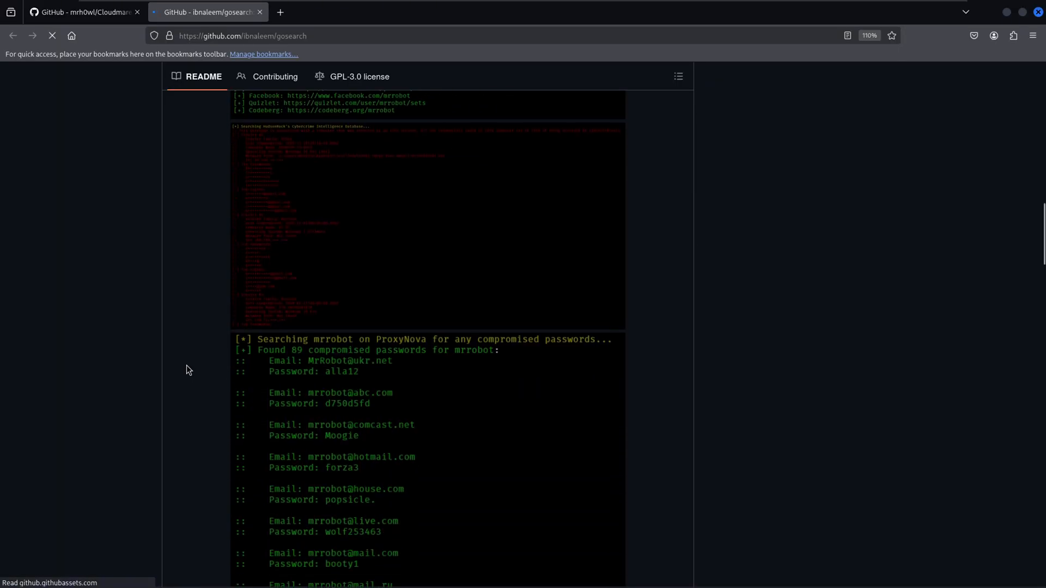
{"action": "scroll", "scroll_direction": "down", "scroll_amount": 3}
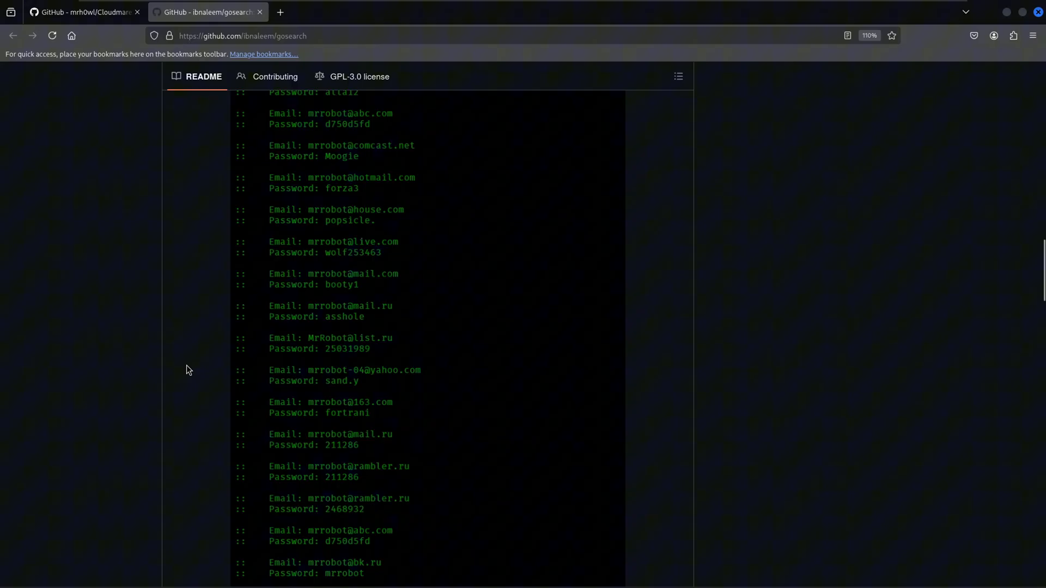
{"action": "scroll", "scroll_direction": "down", "scroll_amount": 3}
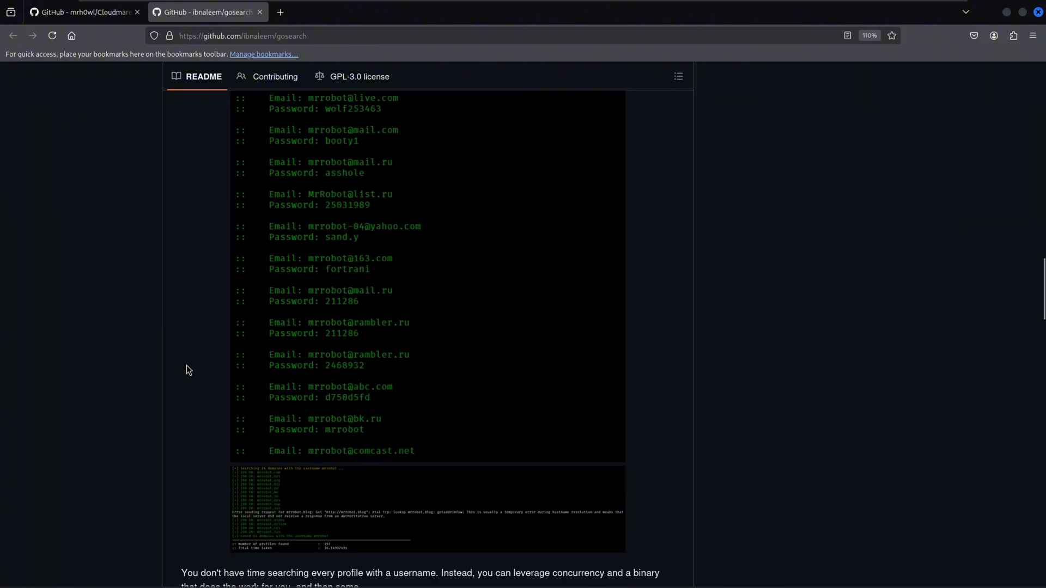
{"action": "scroll", "scroll_direction": "down", "scroll_amount": 3}
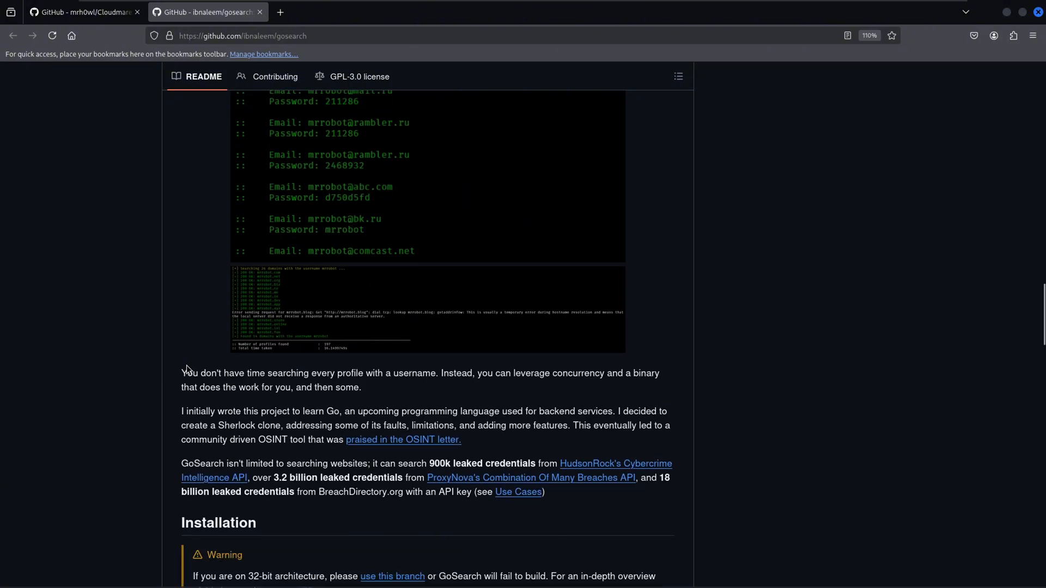
{"action": "scroll", "scroll_direction": "down", "scroll_amount": 3}
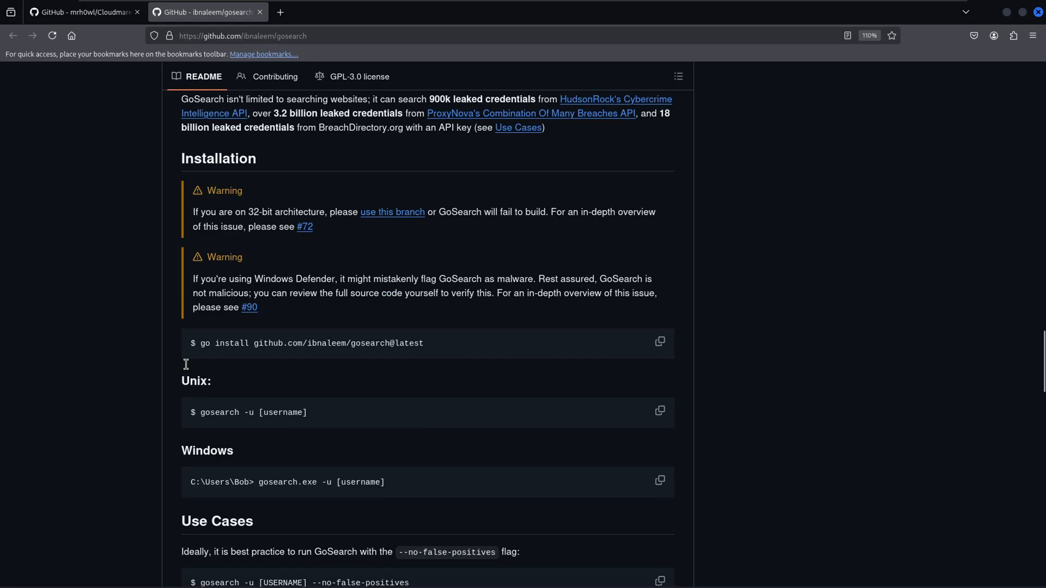
{"action": "scroll", "scroll_direction": "down", "scroll_amount": 3}
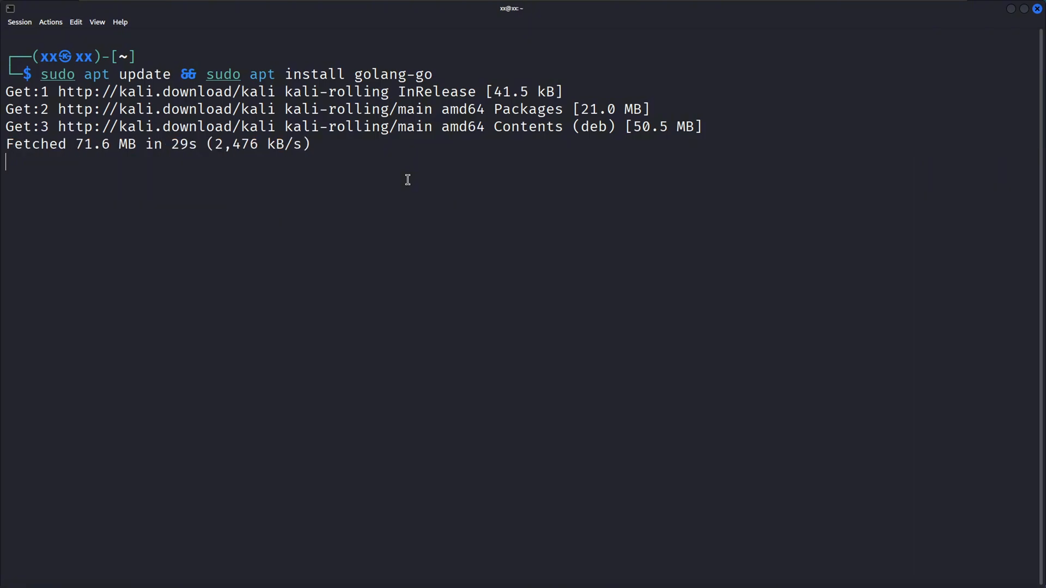
Install github.com/ibnaleem/gosearch@latest with go install and let its dependencies download
{"action": "type", "text": "go install github.com/ibnaleem/gosearch@latest"}
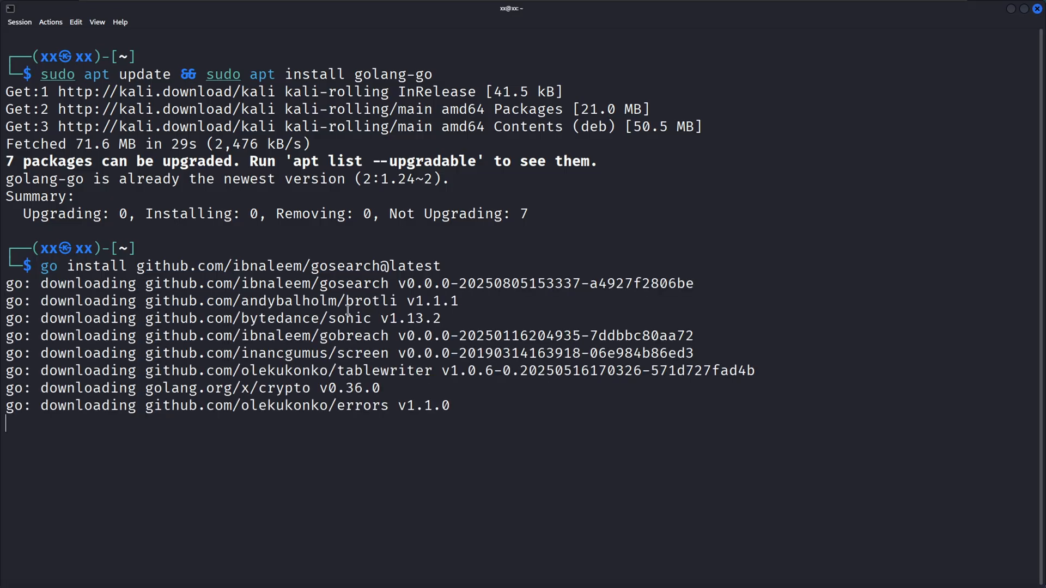
{"action": "scroll", "scroll_direction": "down", "scroll_amount": 3}
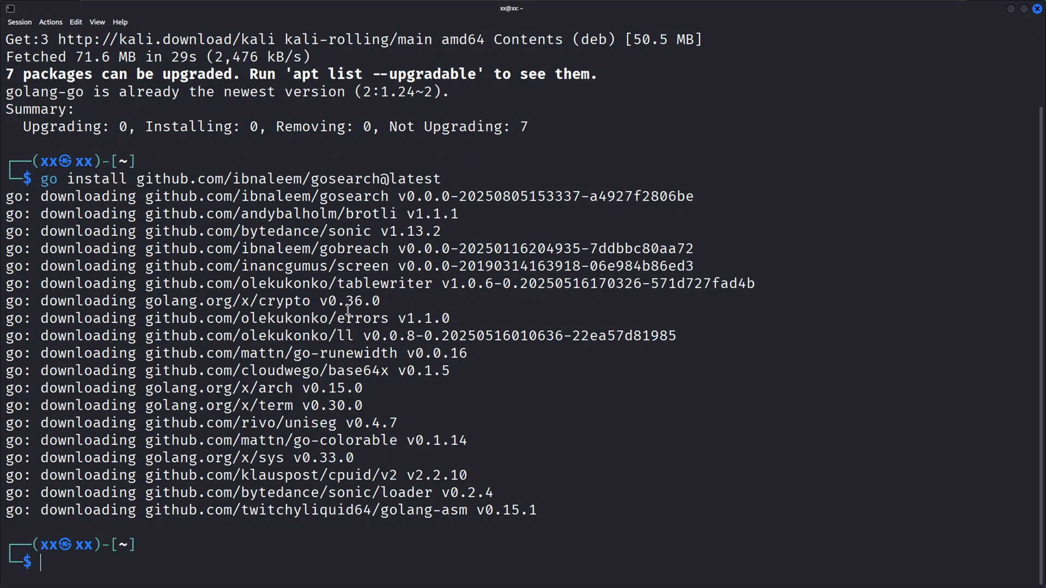
{"action": "type", "text": "cd g"}
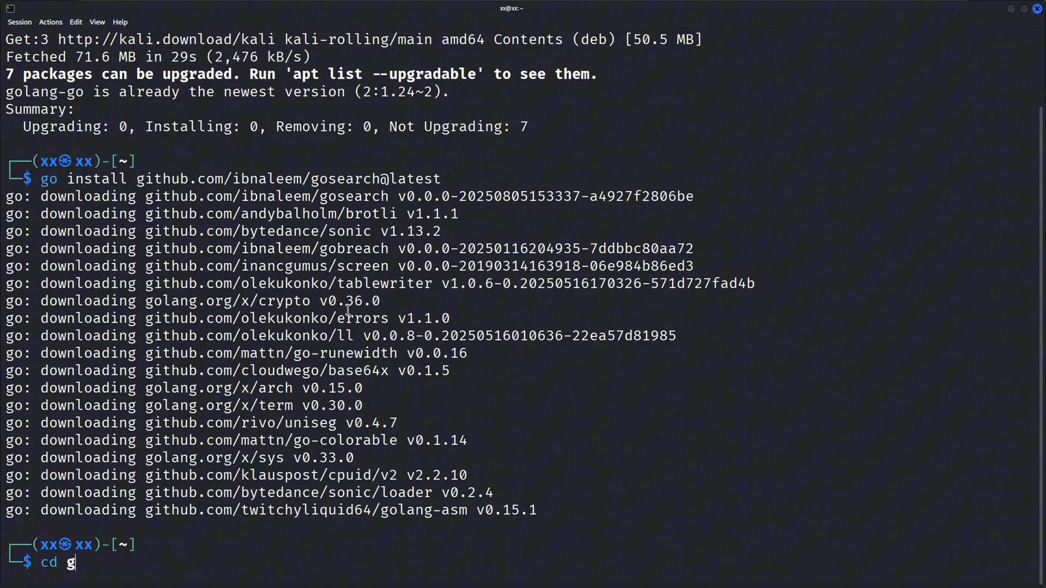
From ~/go/bin, search 303 sites for 'testuser' with gosearch, review the links, then stop it
{"action": "type", "text": "o/bin/"}
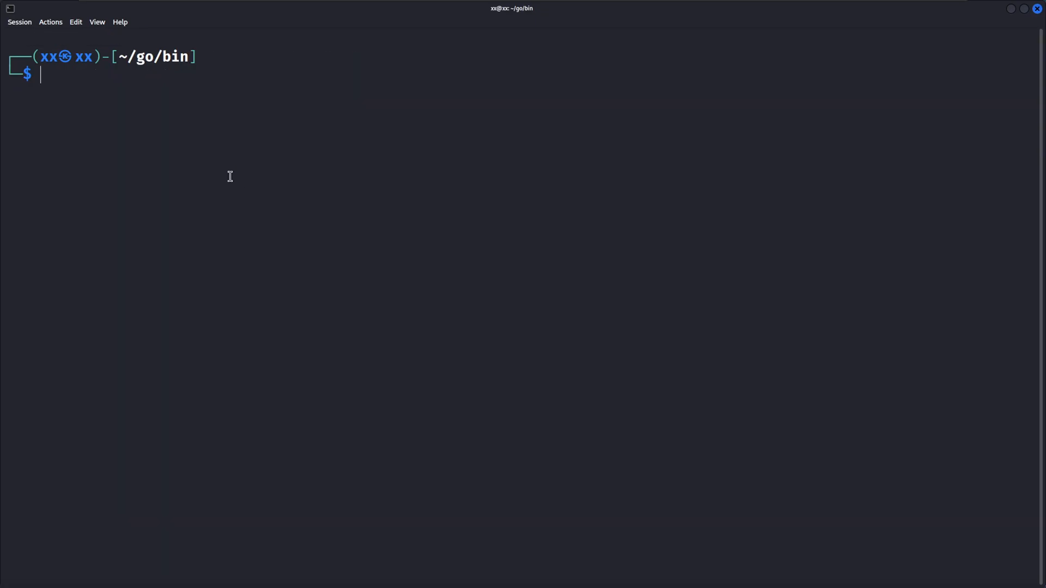
{"action": "type", "text": "gosearch -u testuser"}
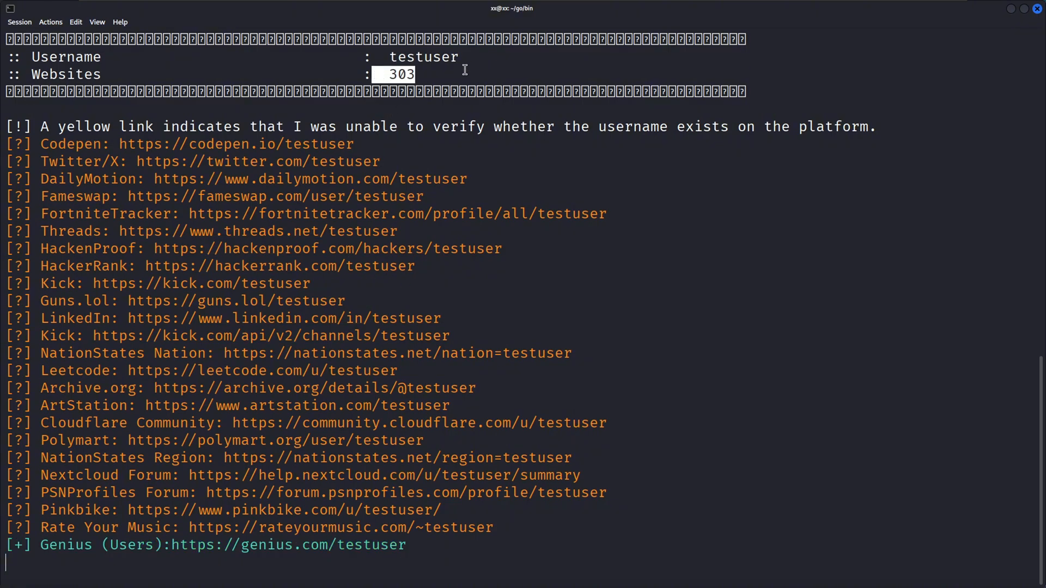
{"action": "scroll", "scroll_direction": "down", "scroll_amount": 3}
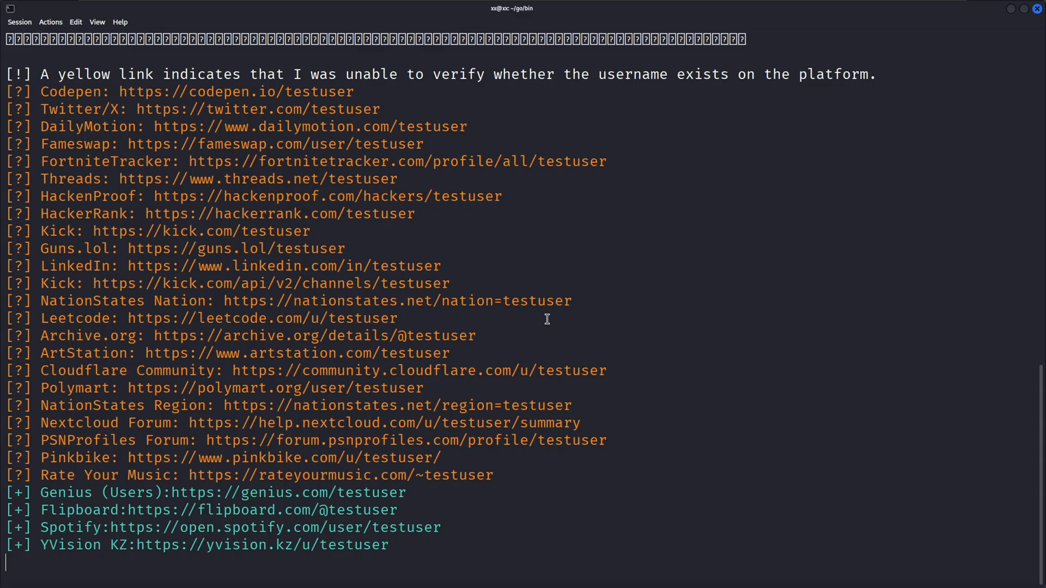
{"action": "scroll", "scroll_direction": "down", "scroll_amount": 3}
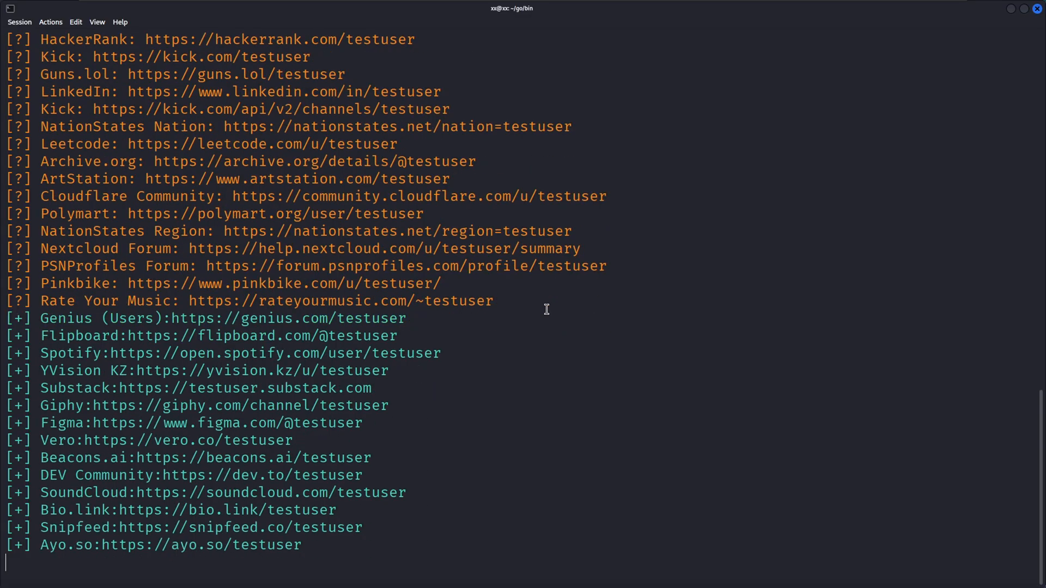
{"action": "scroll", "scroll_direction": "down", "scroll_amount": 3}
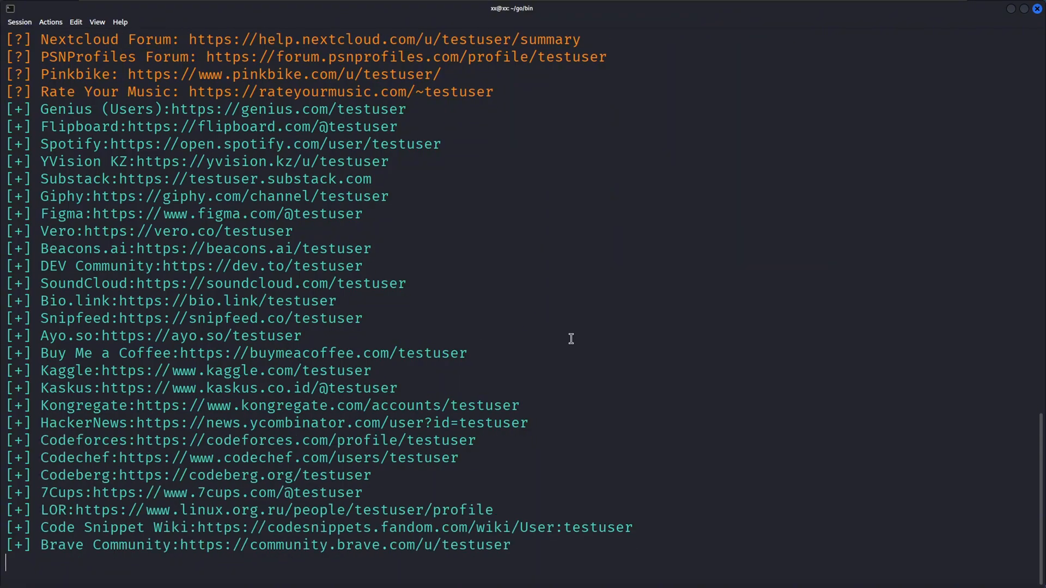
{"action": "key", "text": "ctrl+c"}
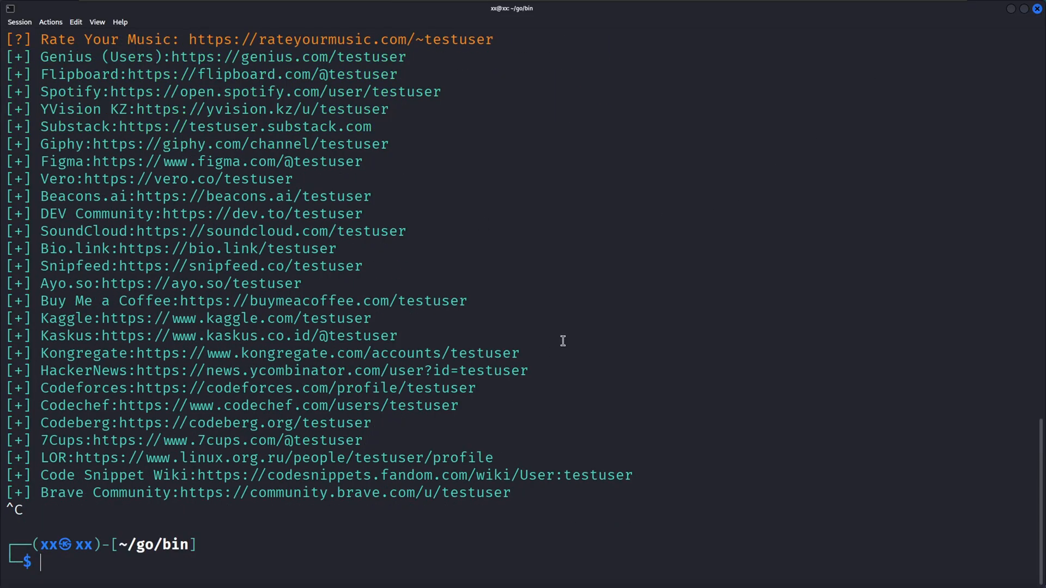
Paste and run 'gosearch -u testuser --no-false-positives' and scroll through the verified profiles
{"action": "right_click", "coordinate": [562, 341]}
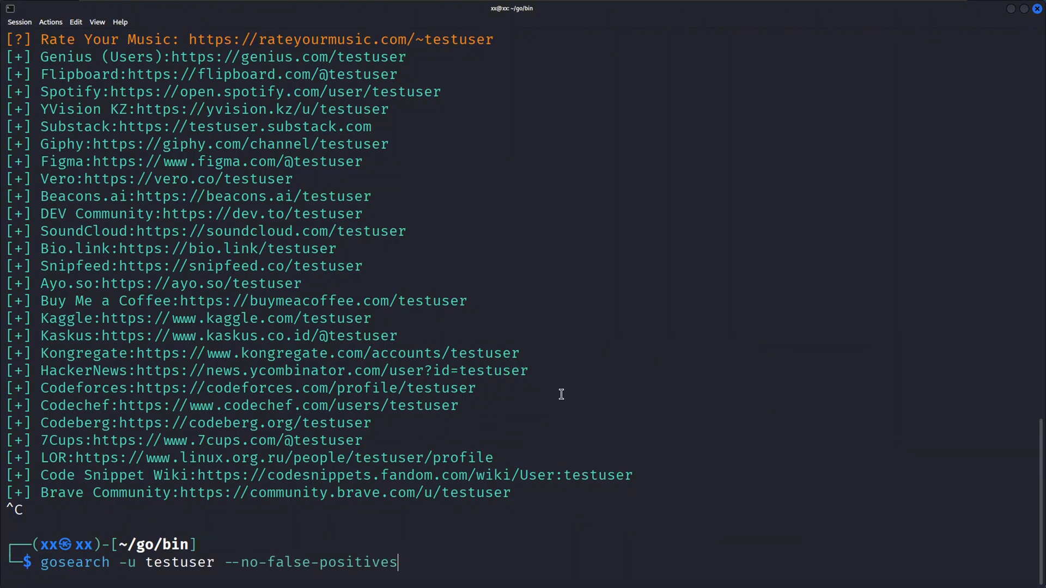
{"action": "mouse_move", "coordinate": [559, 395]}
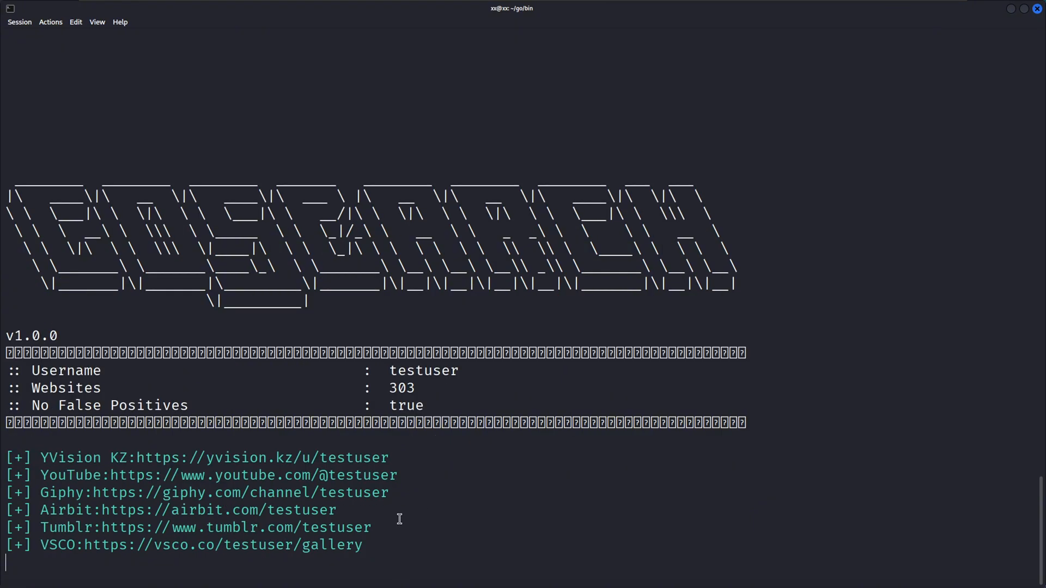
{"action": "scroll", "scroll_direction": "down", "scroll_amount": 3}
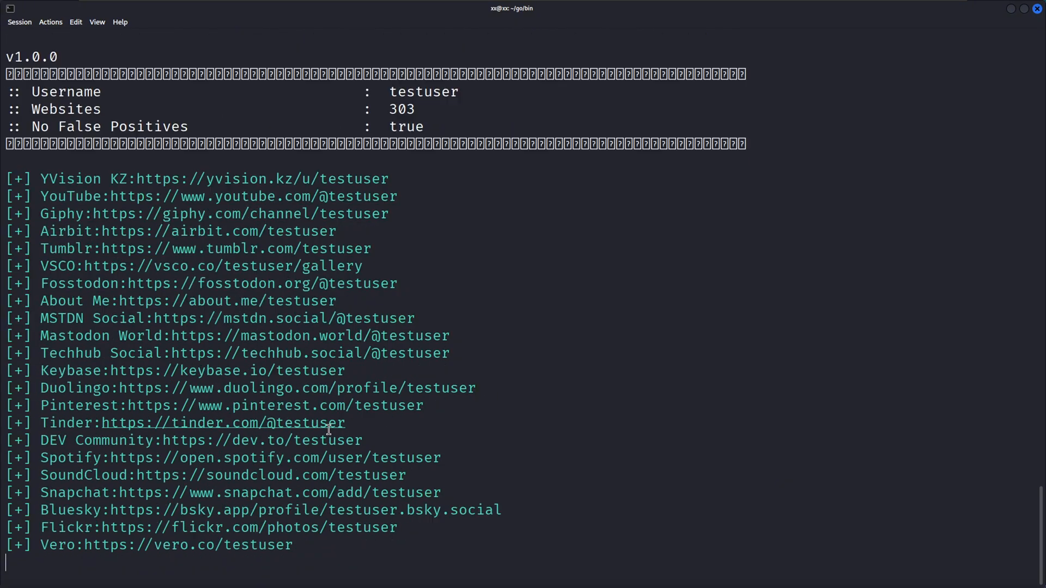
{"action": "scroll", "scroll_direction": "down", "scroll_amount": 3}
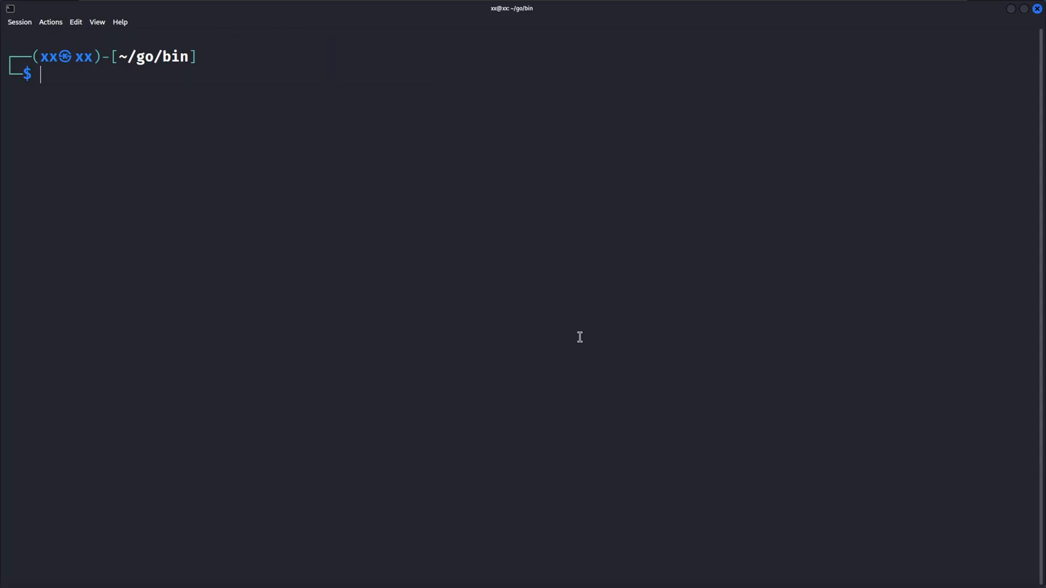
Rerun 'gosearch -u testuser --no-false-positives' and interrupt it once verified profiles appear
{"action": "right_click", "coordinate": [580, 337]}
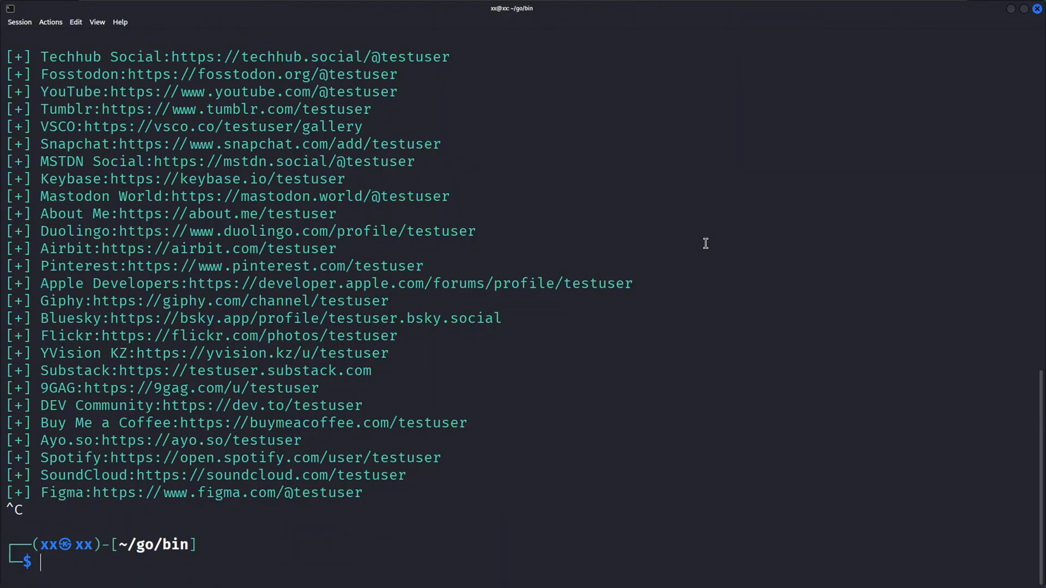
{"action": "type", "text": "gosearch -u testuser --no-false-positives"}
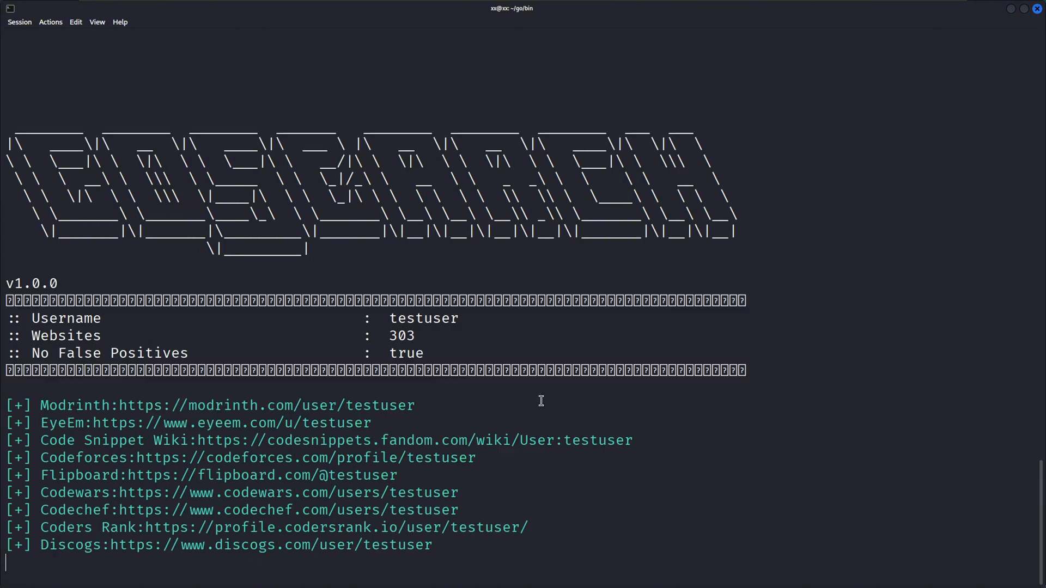
{"action": "key", "text": "ctrl+c"}
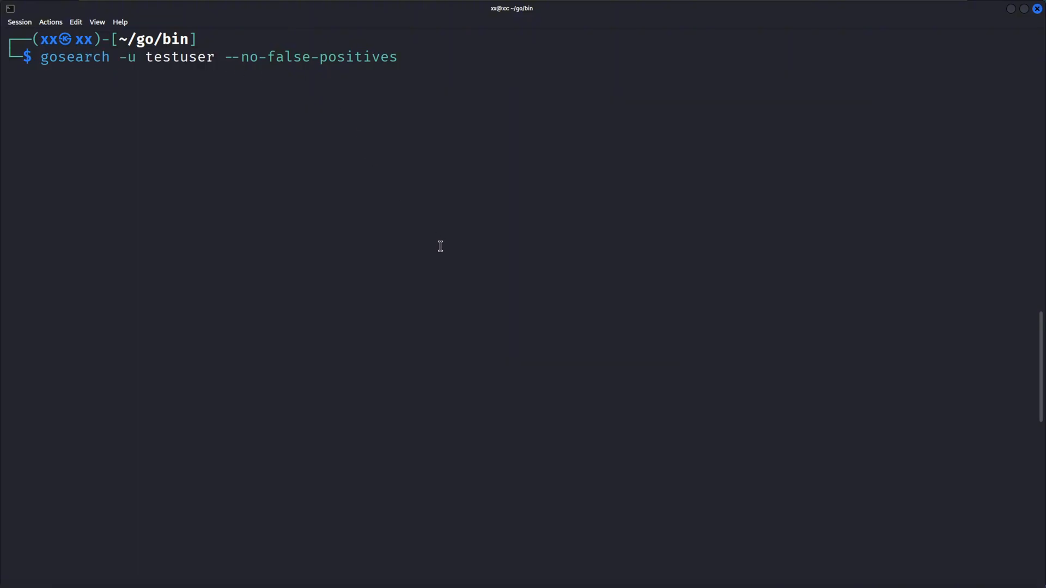
{"action": "key", "text": "Return"}
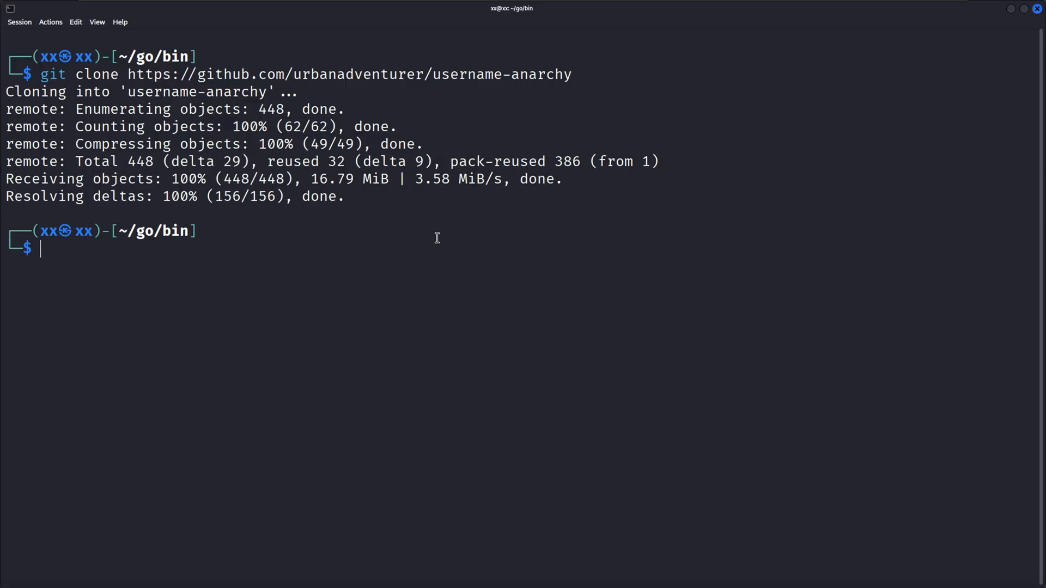
Run './username-anarchy john doe' in its folder to list names like johndoe, then clear
{"action": "type", "text": "cd username-anarchy"}
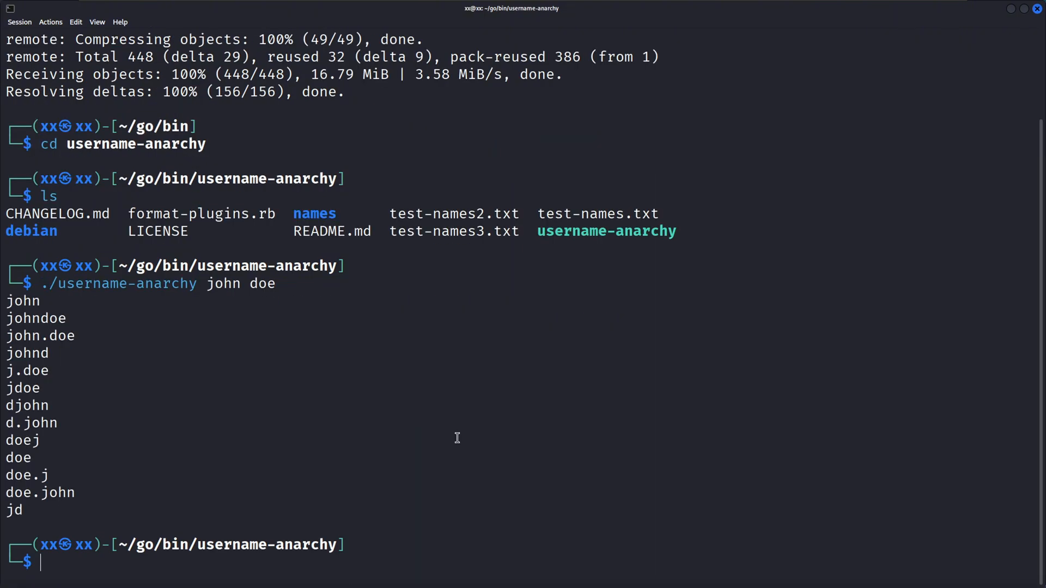
{"action": "mouse_move", "coordinate": [41, 511]}
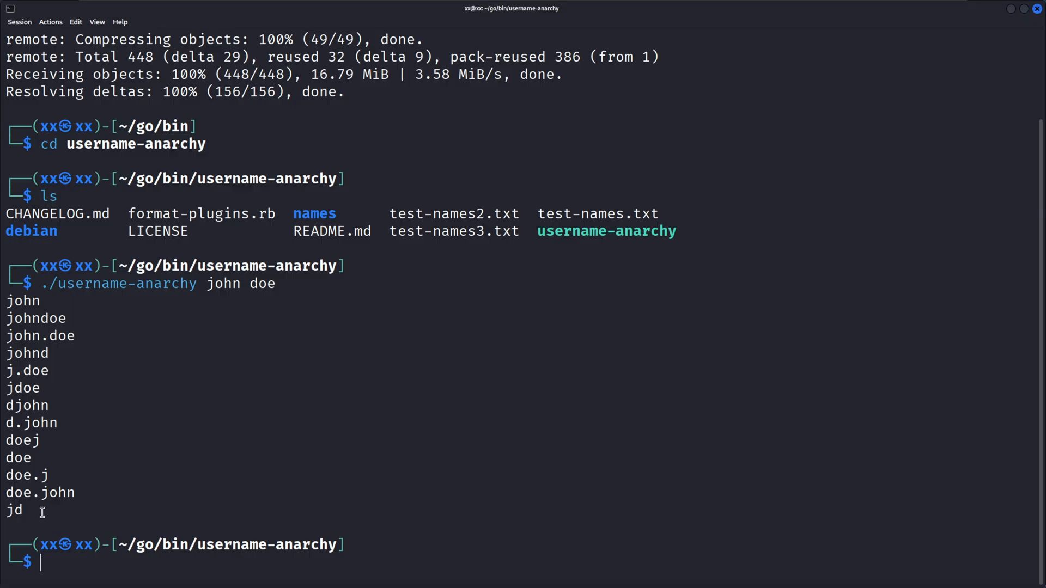
{"action": "left_click_drag", "start_coordinate": [19, 318], "coordinate": [27, 511]}
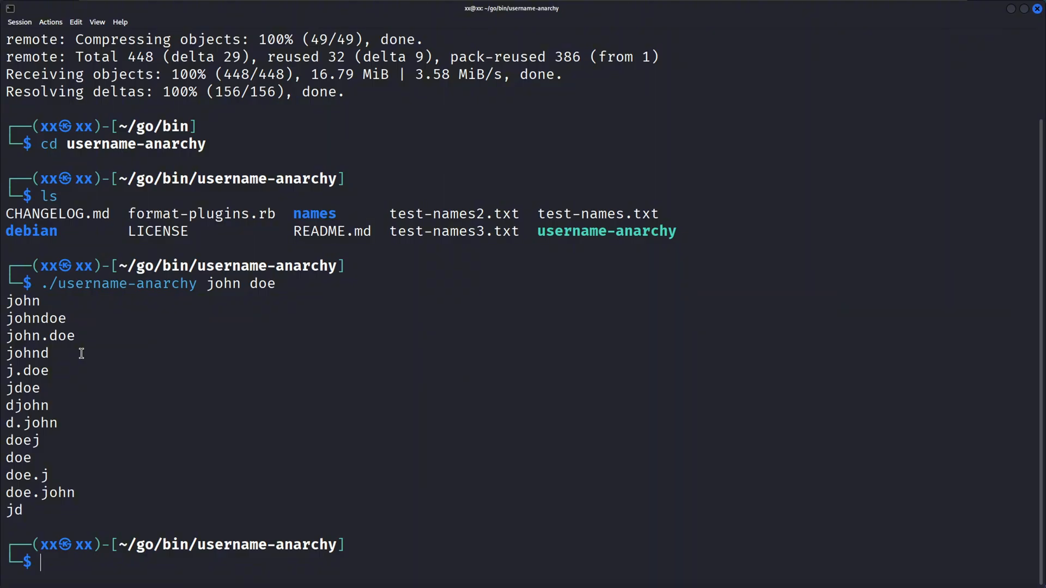
{"action": "mouse_move", "coordinate": [127, 365]}
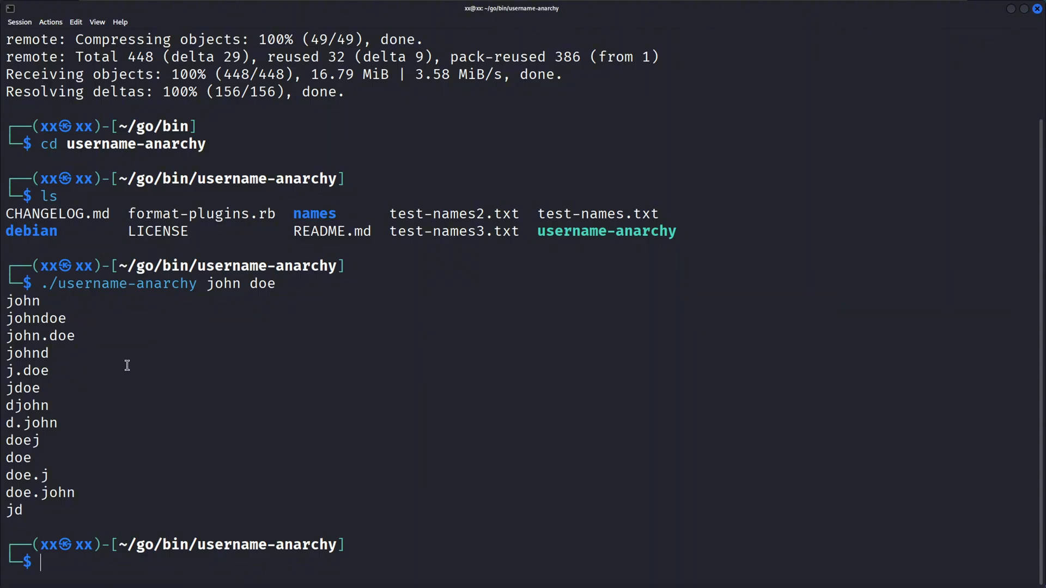
{"action": "mouse_move", "coordinate": [869, 206]}
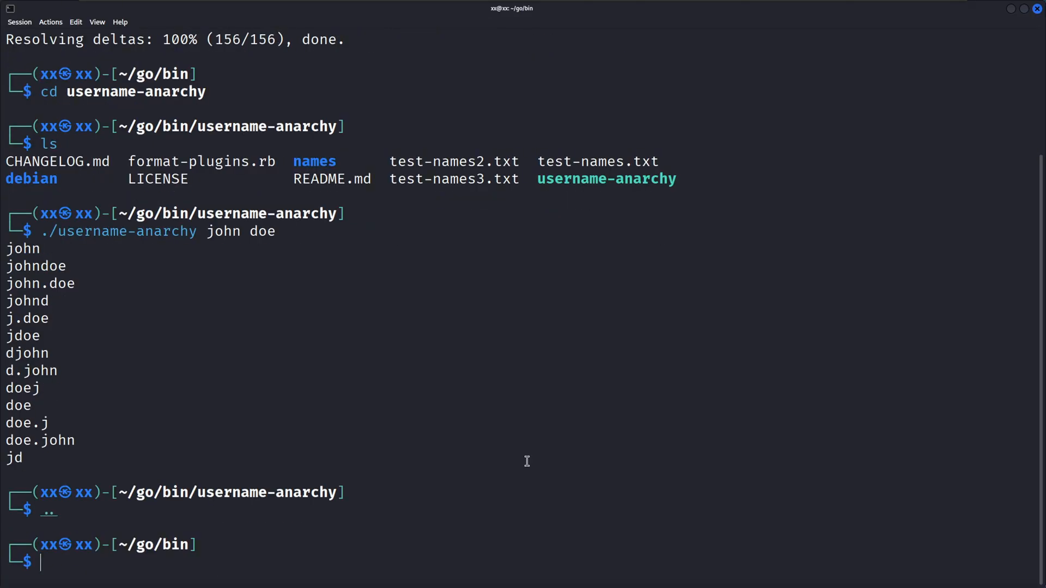
{"action": "type", "text": "clear"}
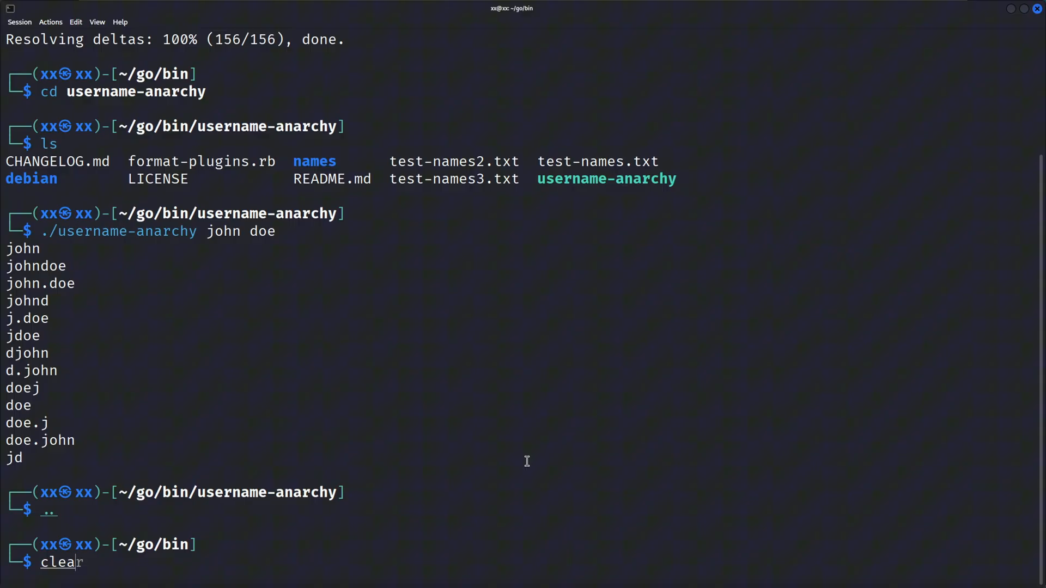